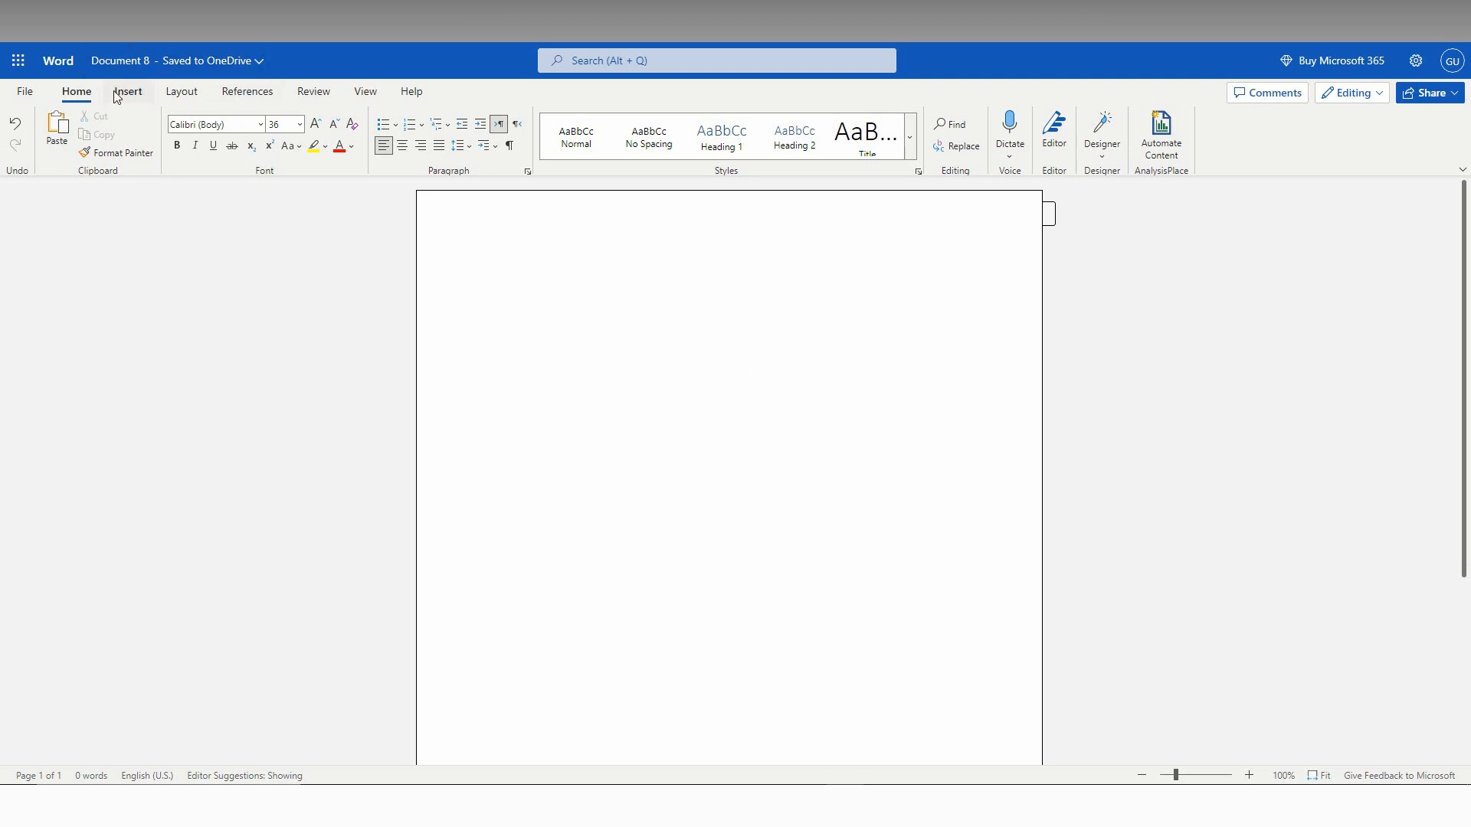
- Show the Insert tab commands and place the cursor on the blank page
{"action": "left_click", "coordinate": [128, 91]}
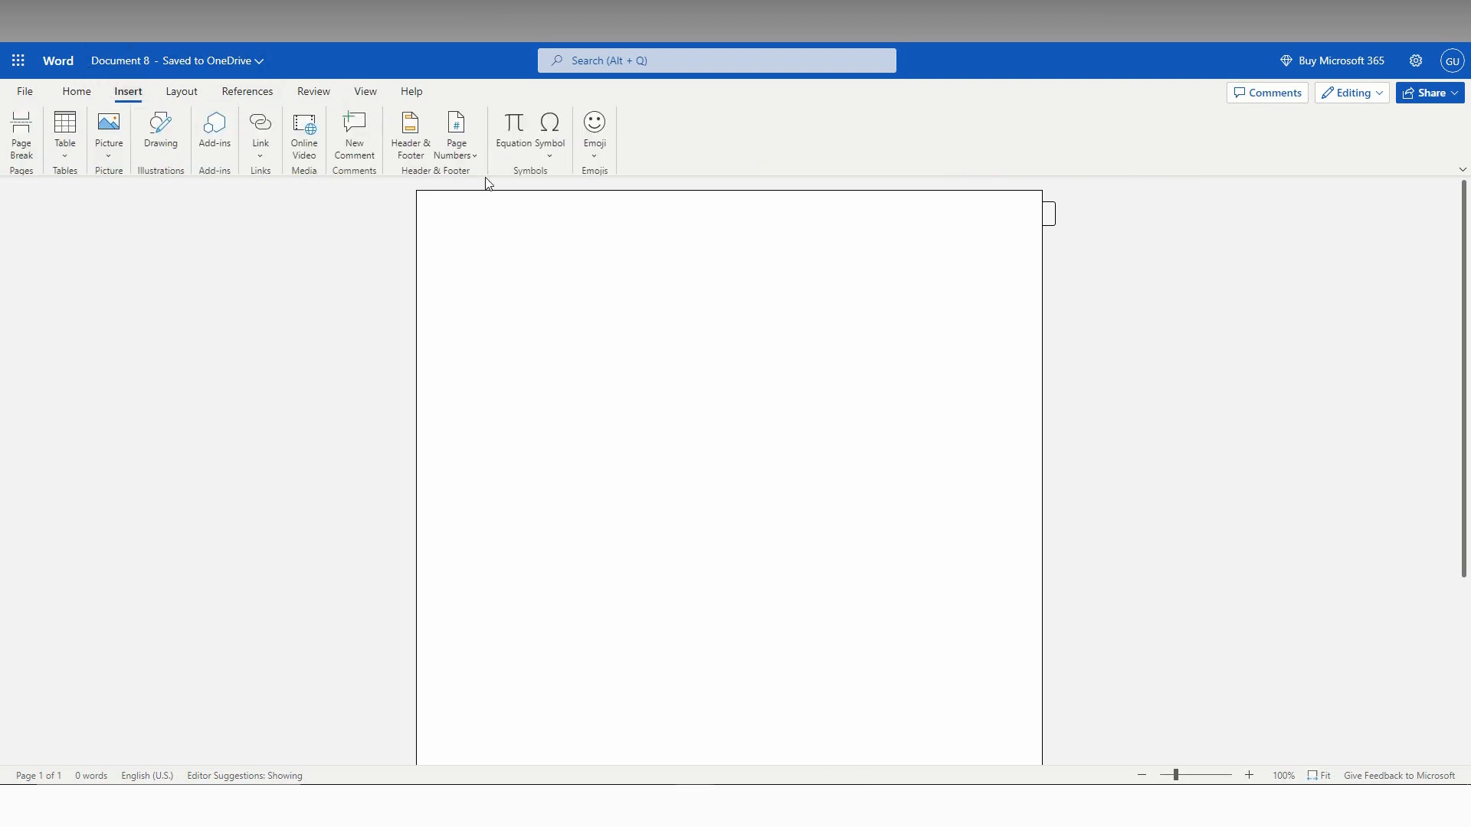
{"action": "mouse_move", "coordinate": [516, 292]}
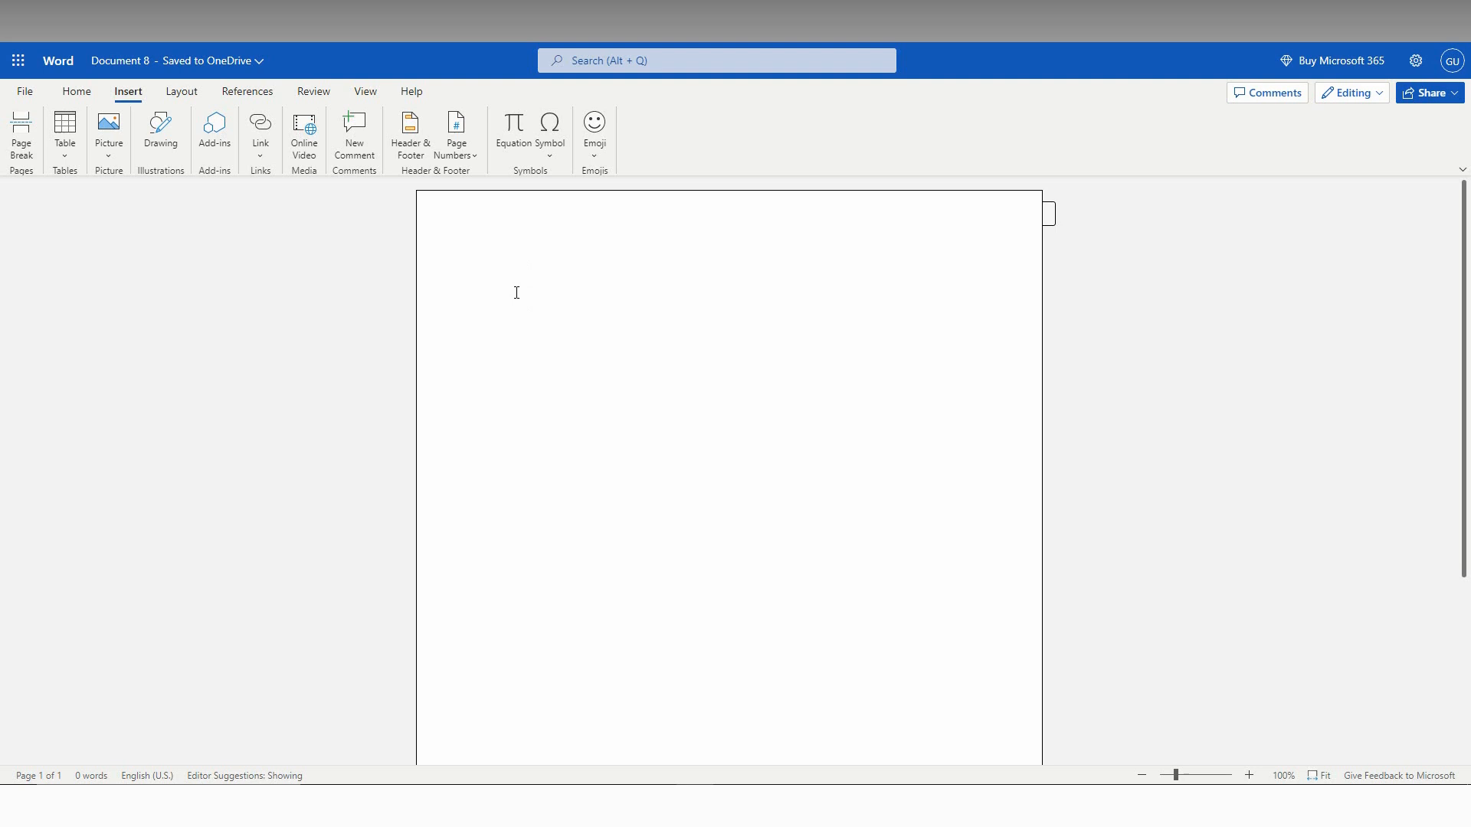
{"action": "left_click", "coordinate": [528, 292]}
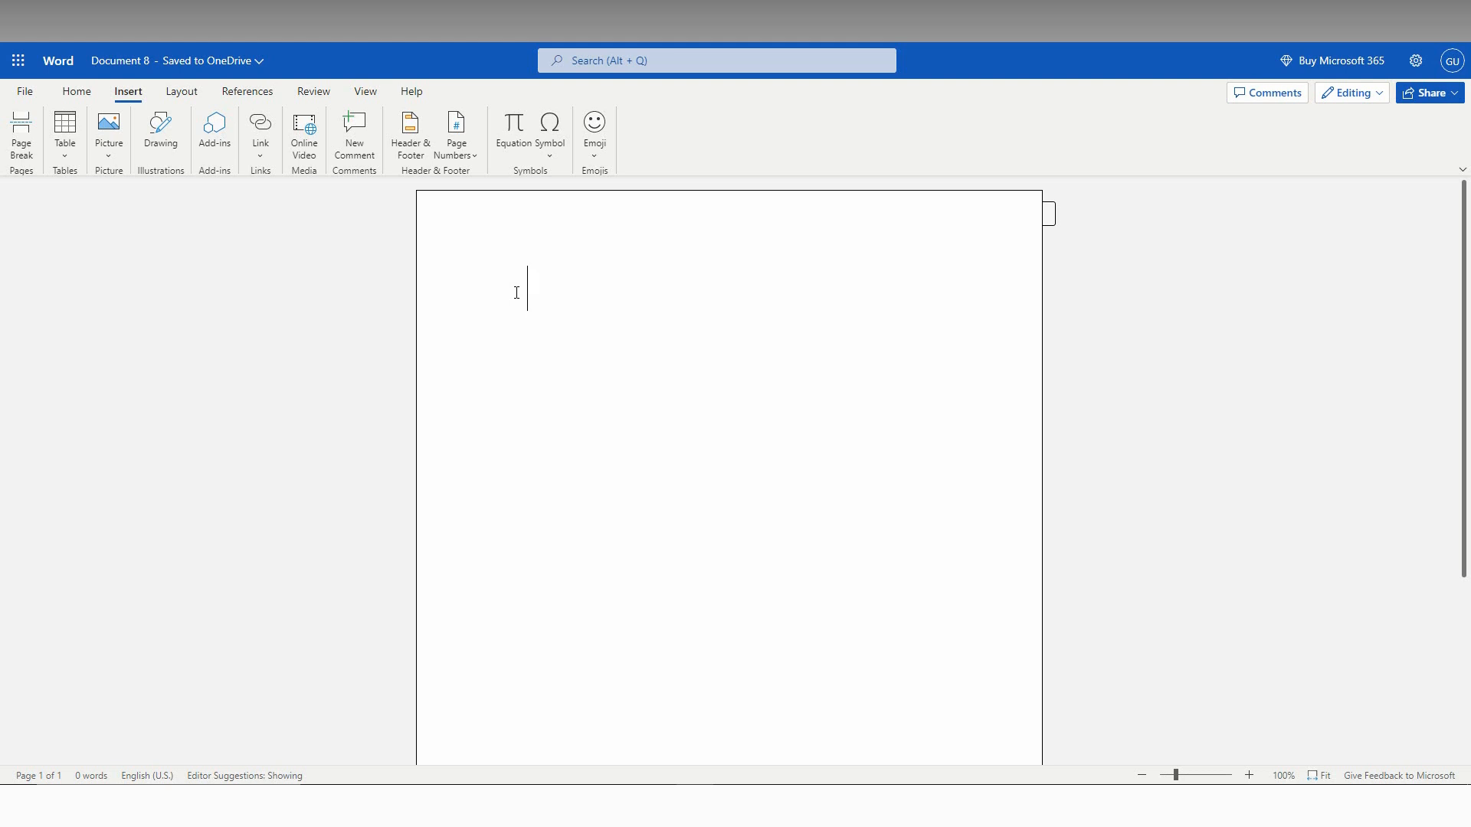
{"action": "left_click", "coordinate": [594, 126]}
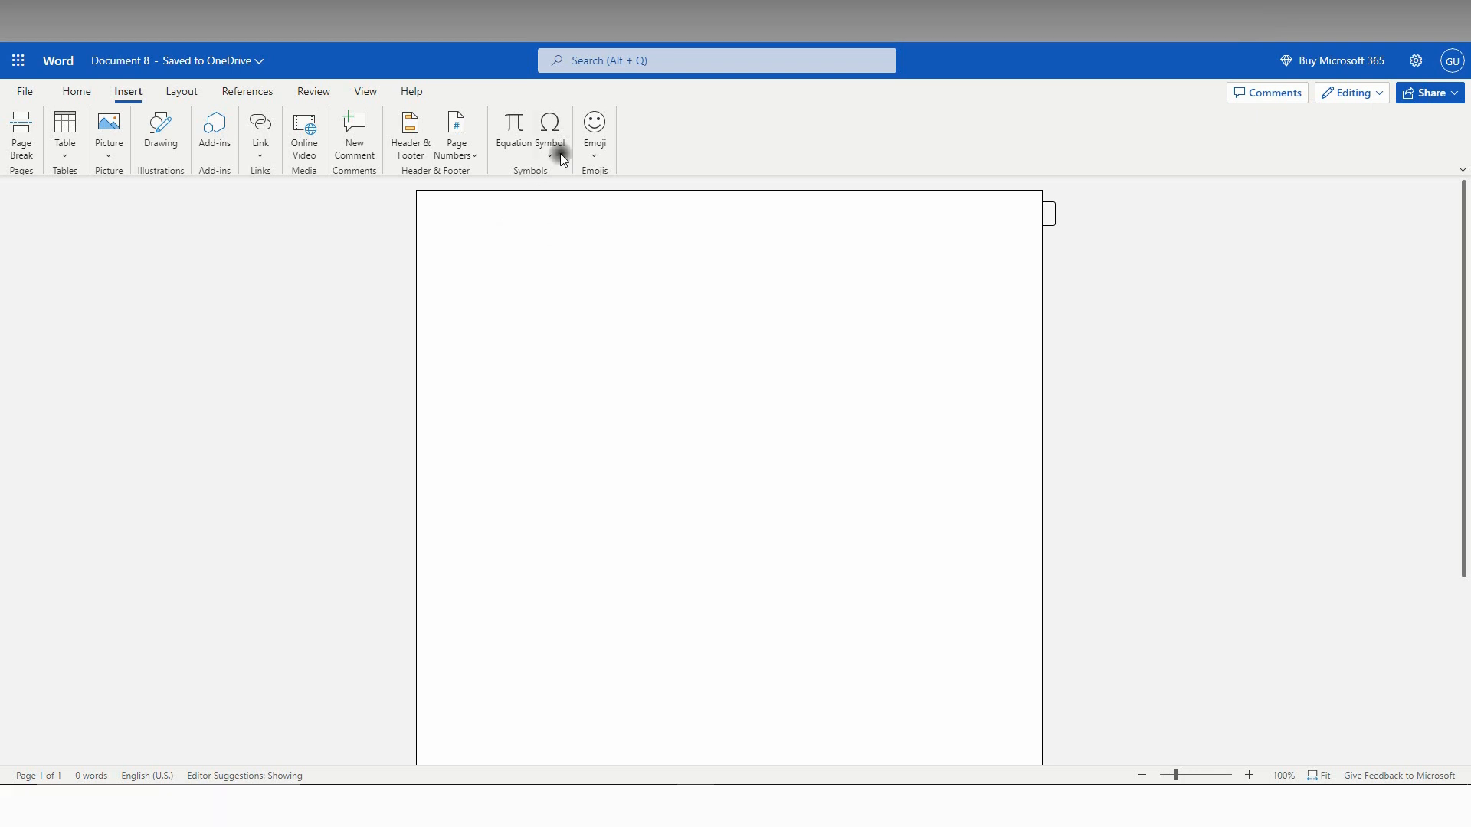
- Add a capital Delta Δ from the Symbol gallery, then reopen the gallery
{"action": "left_click", "coordinate": [549, 128]}
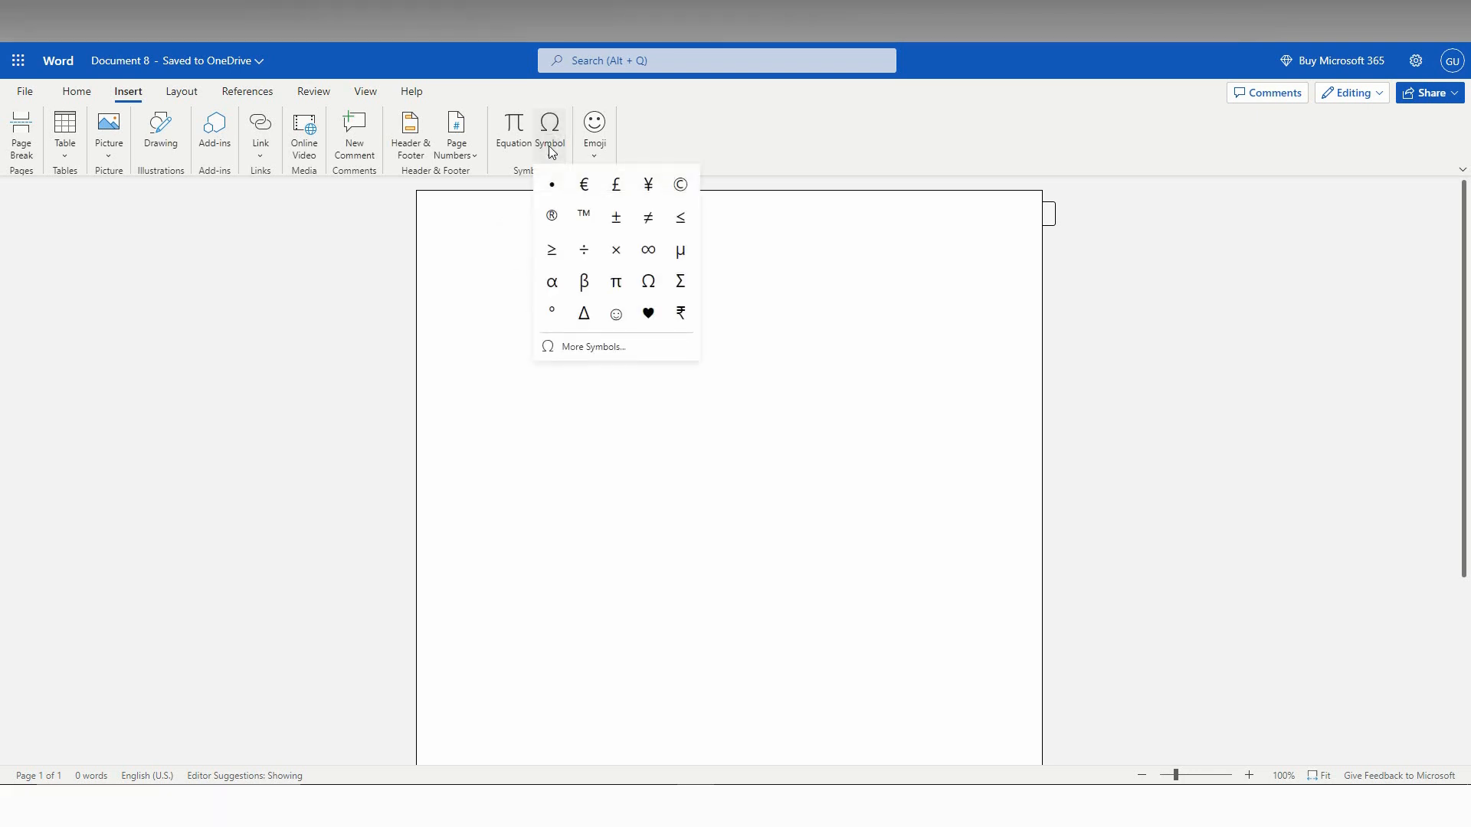
{"action": "mouse_move", "coordinate": [523, 314]}
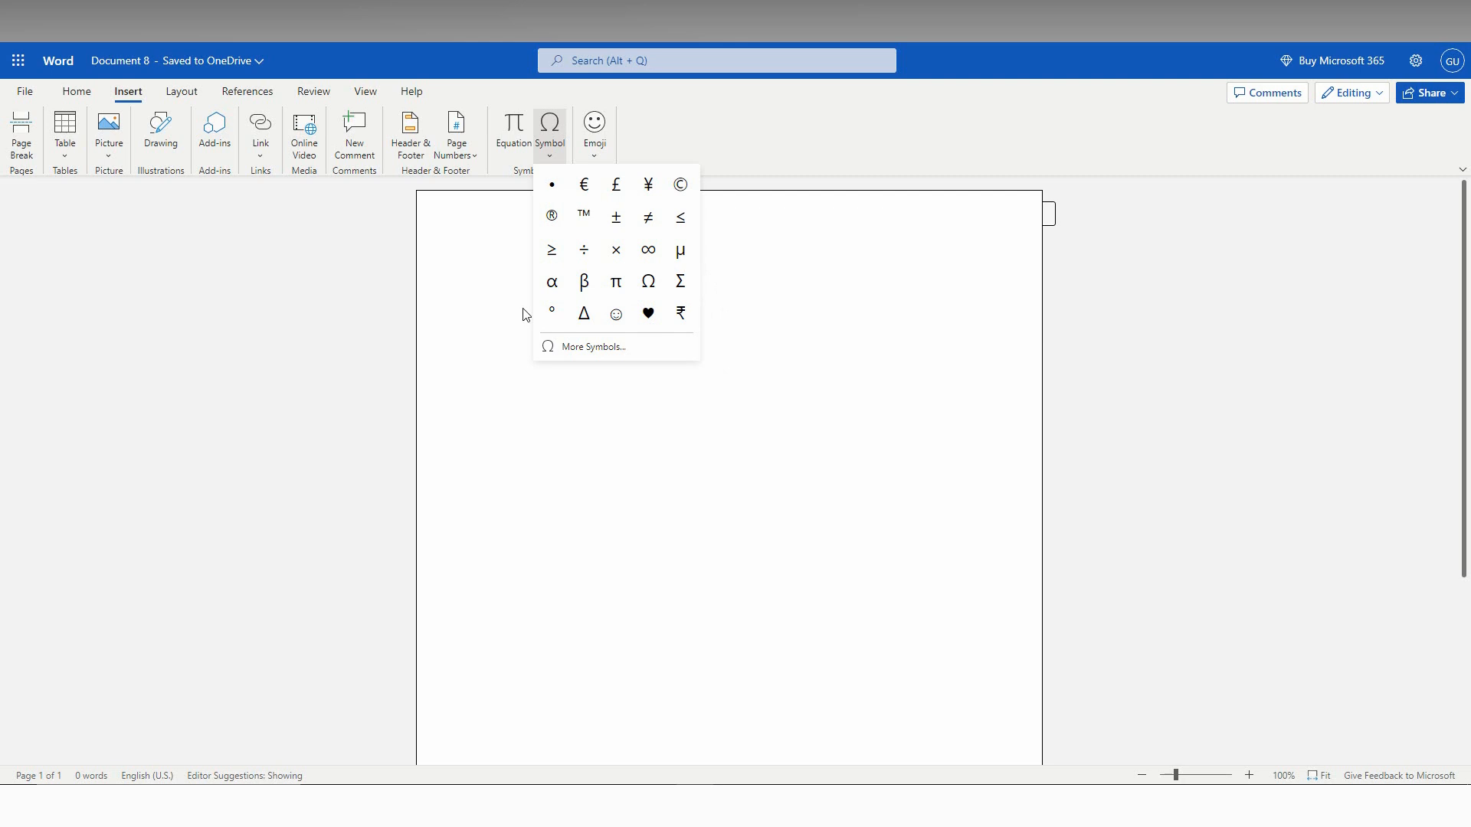
{"action": "left_click", "coordinate": [582, 313]}
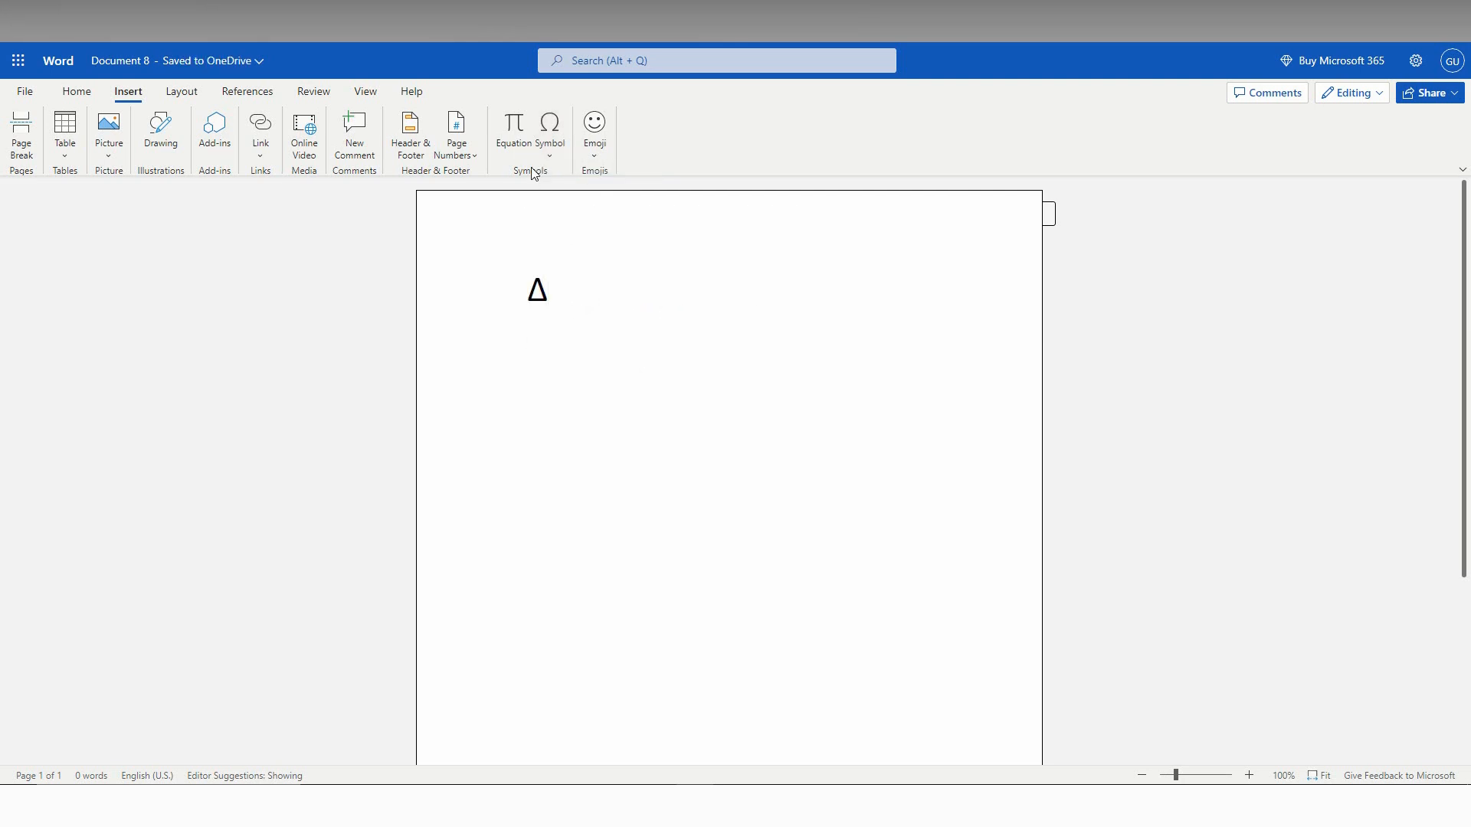
{"action": "left_click", "coordinate": [549, 131]}
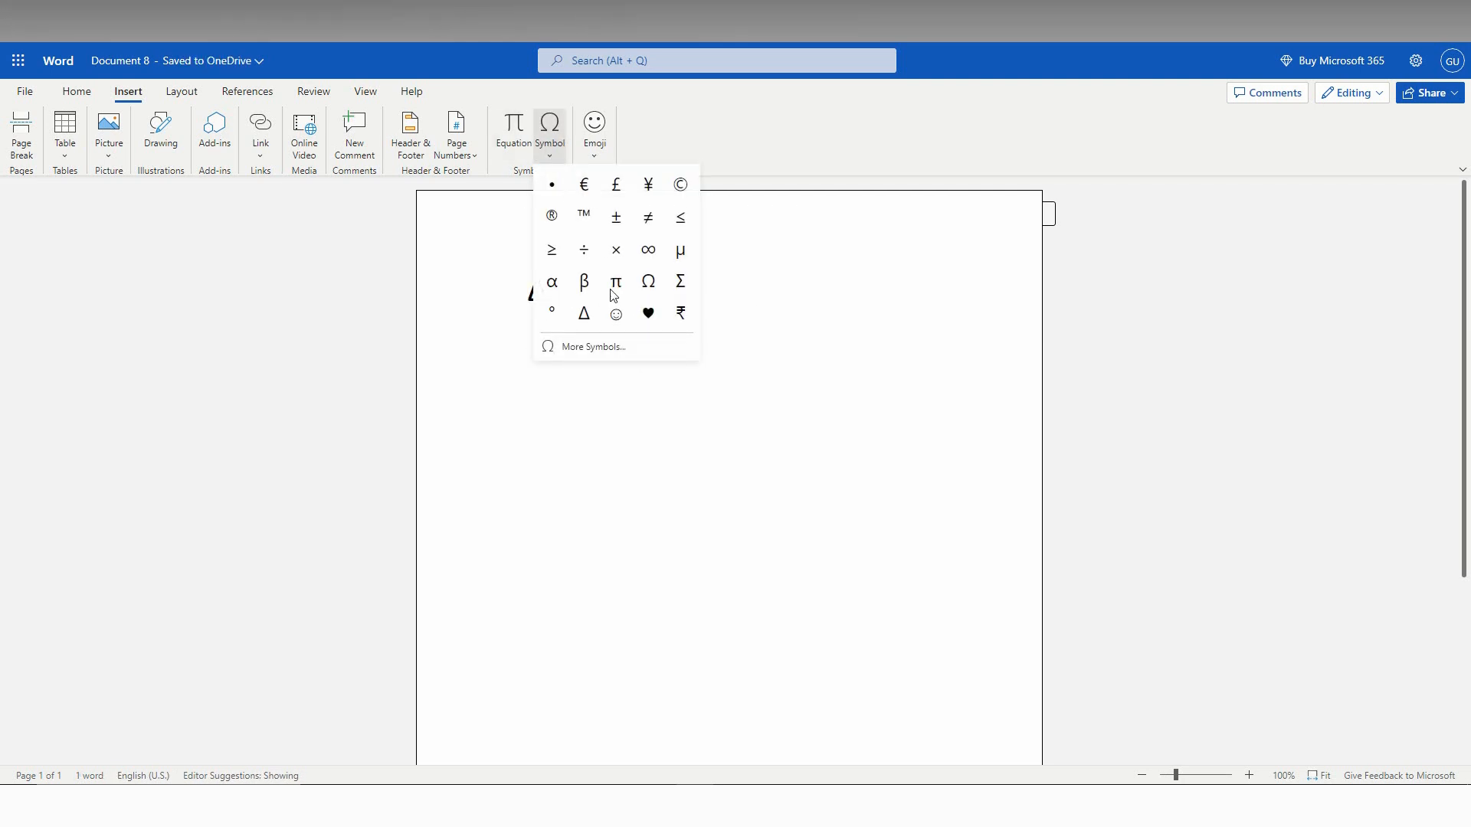
{"action": "mouse_move", "coordinate": [584, 250]}
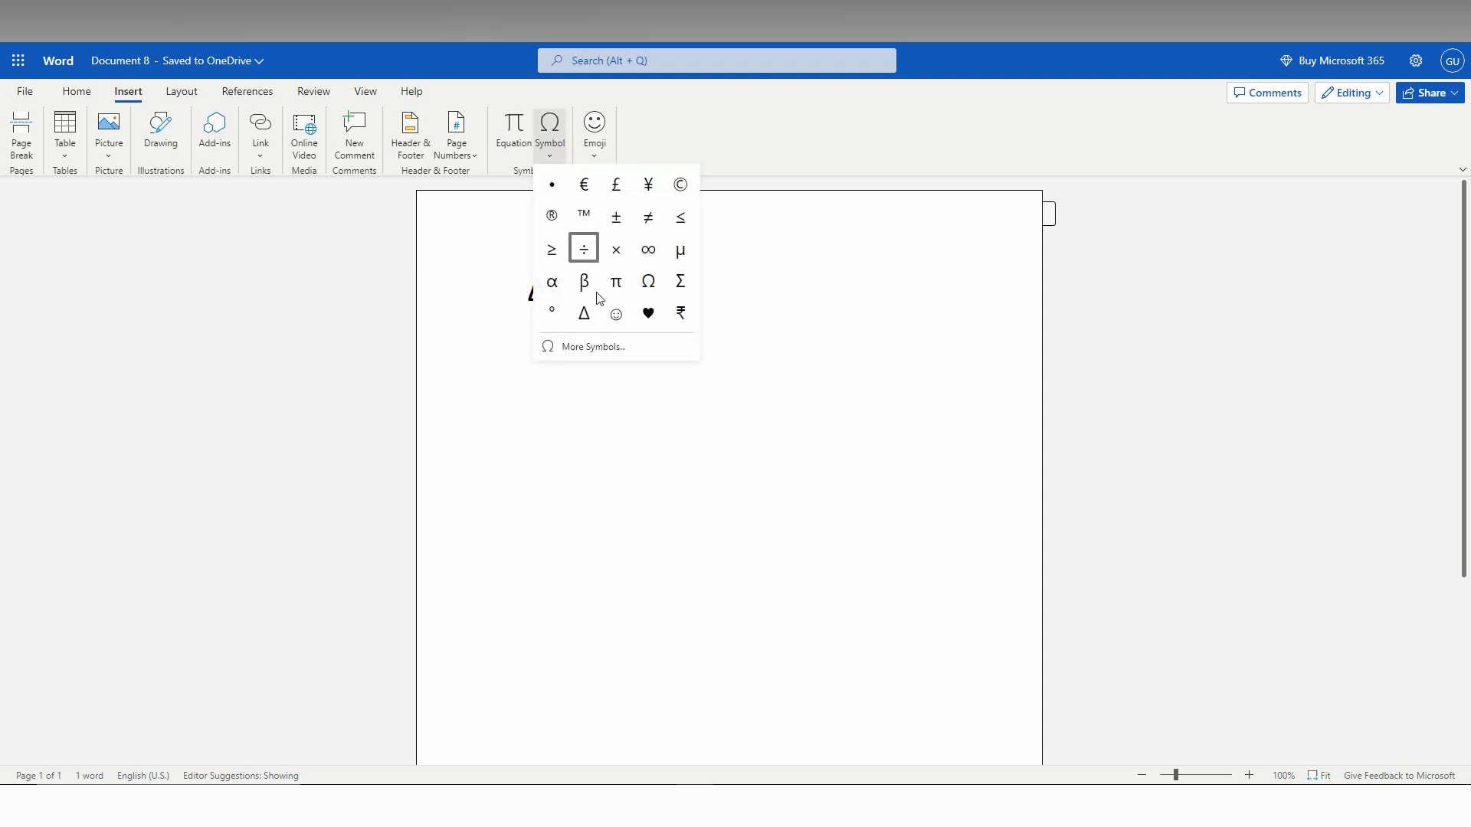
- Add the rupee sign ₹ from the gallery and Infinity ∞ from More Symbols
{"action": "left_click", "coordinate": [591, 346]}
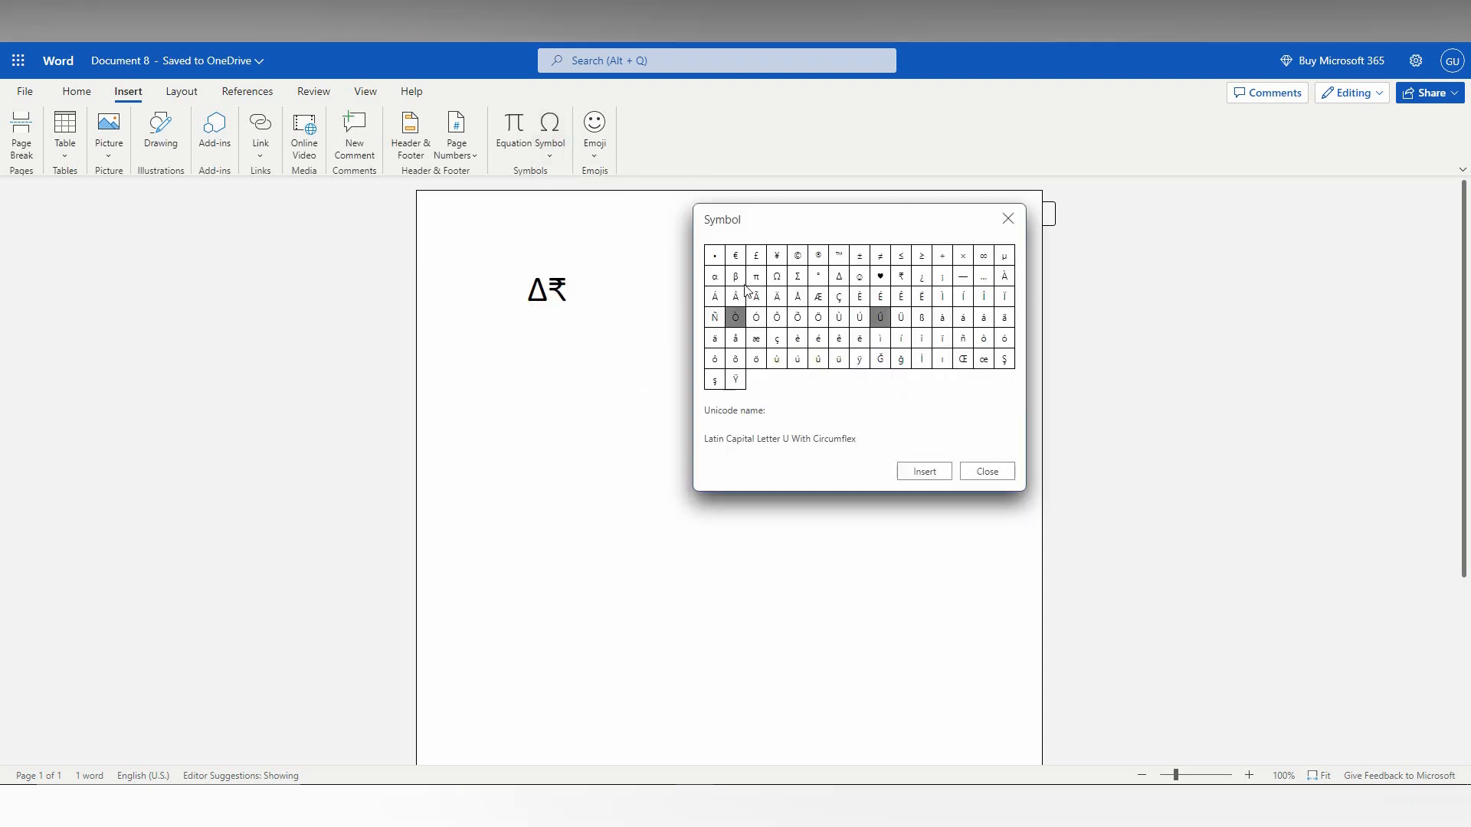
{"action": "mouse_move", "coordinate": [982, 255]}
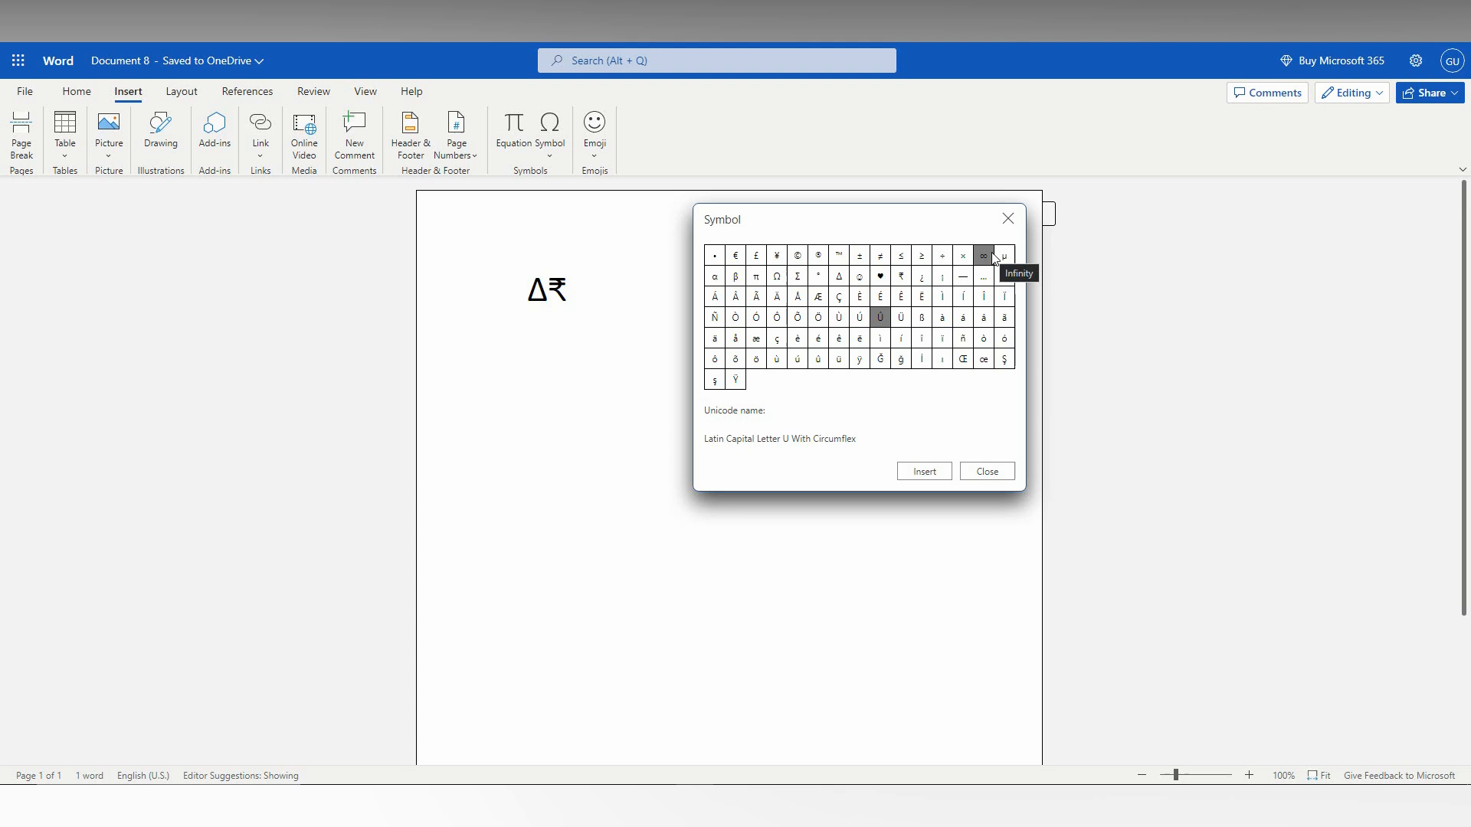
{"action": "left_click", "coordinate": [982, 255]}
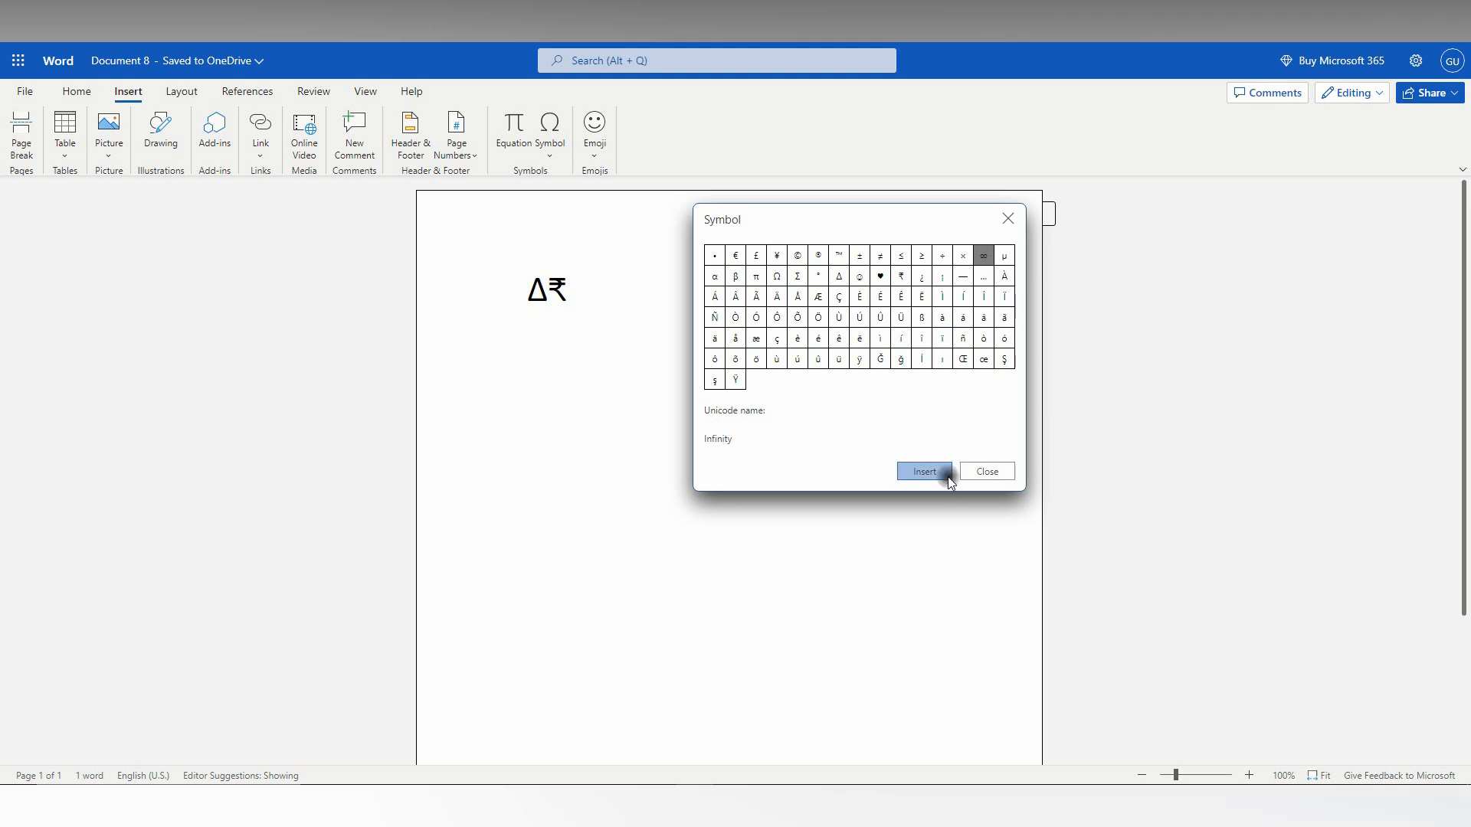
{"action": "left_click", "coordinate": [923, 471]}
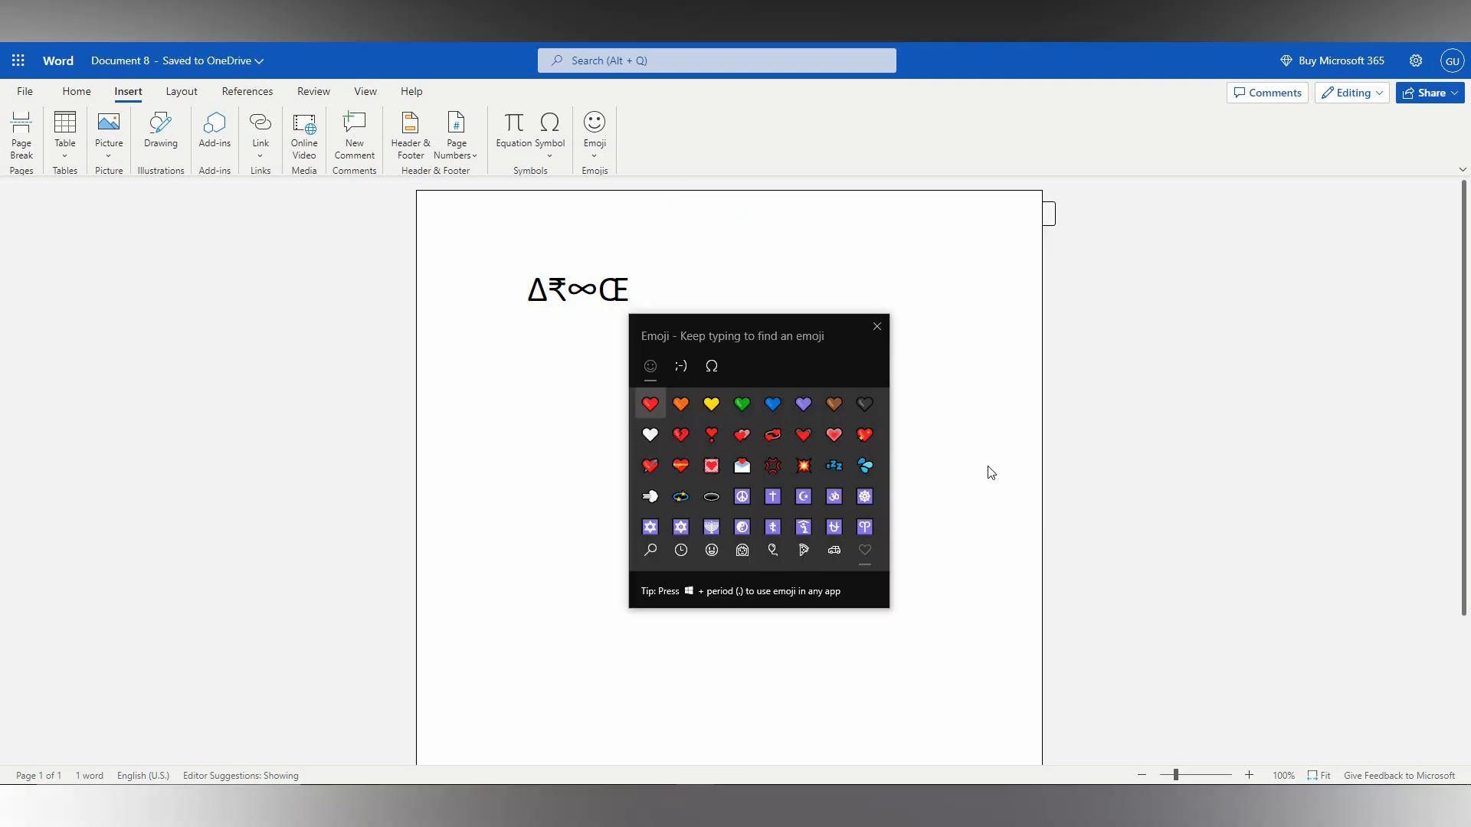
- Move the emoji panel away from the text and show its Ω symbols collection
{"action": "left_click_drag", "start_coordinate": [731, 335], "coordinate": [903, 258]}
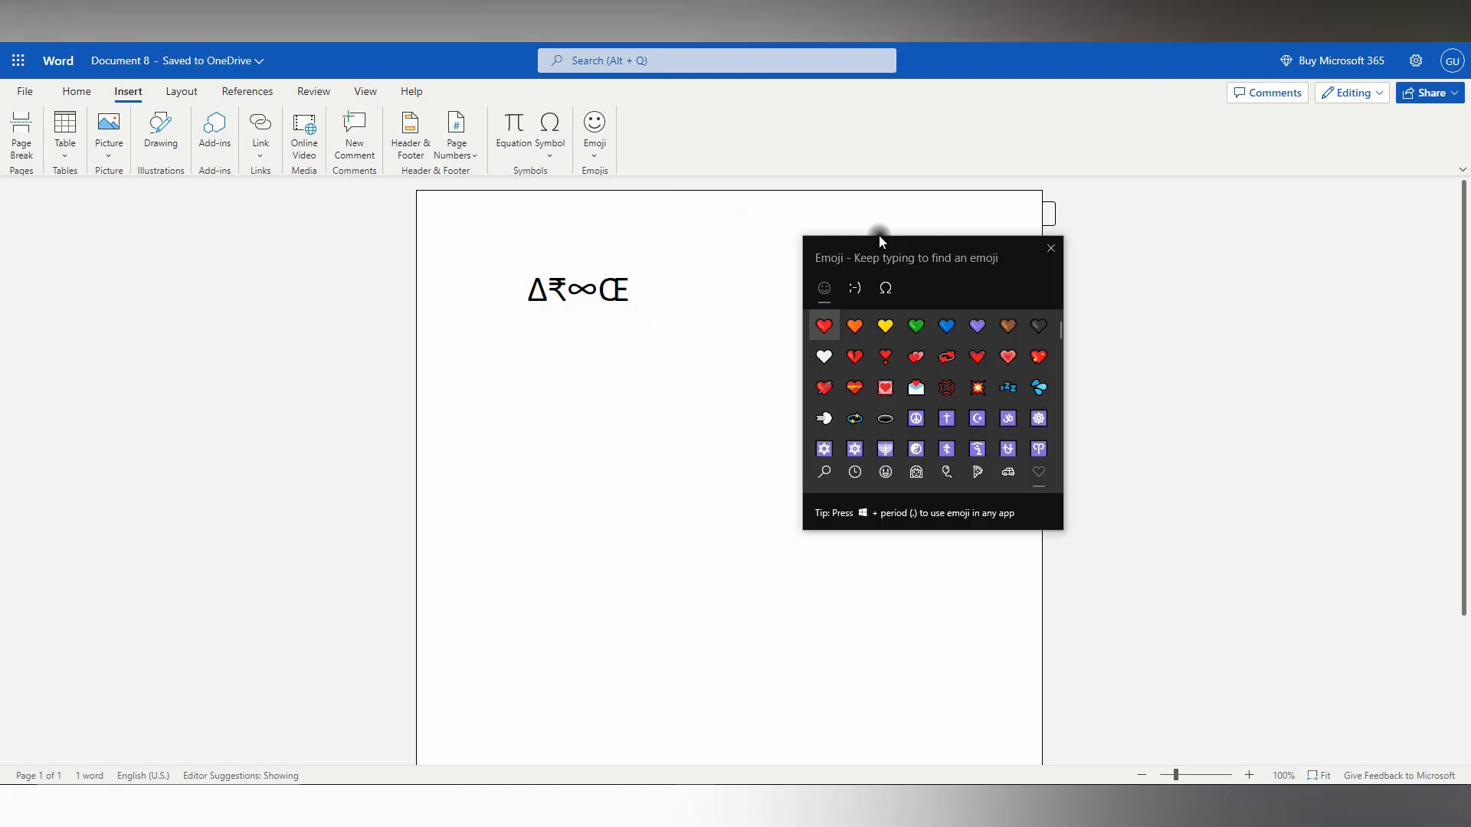
{"action": "left_click", "coordinate": [883, 288]}
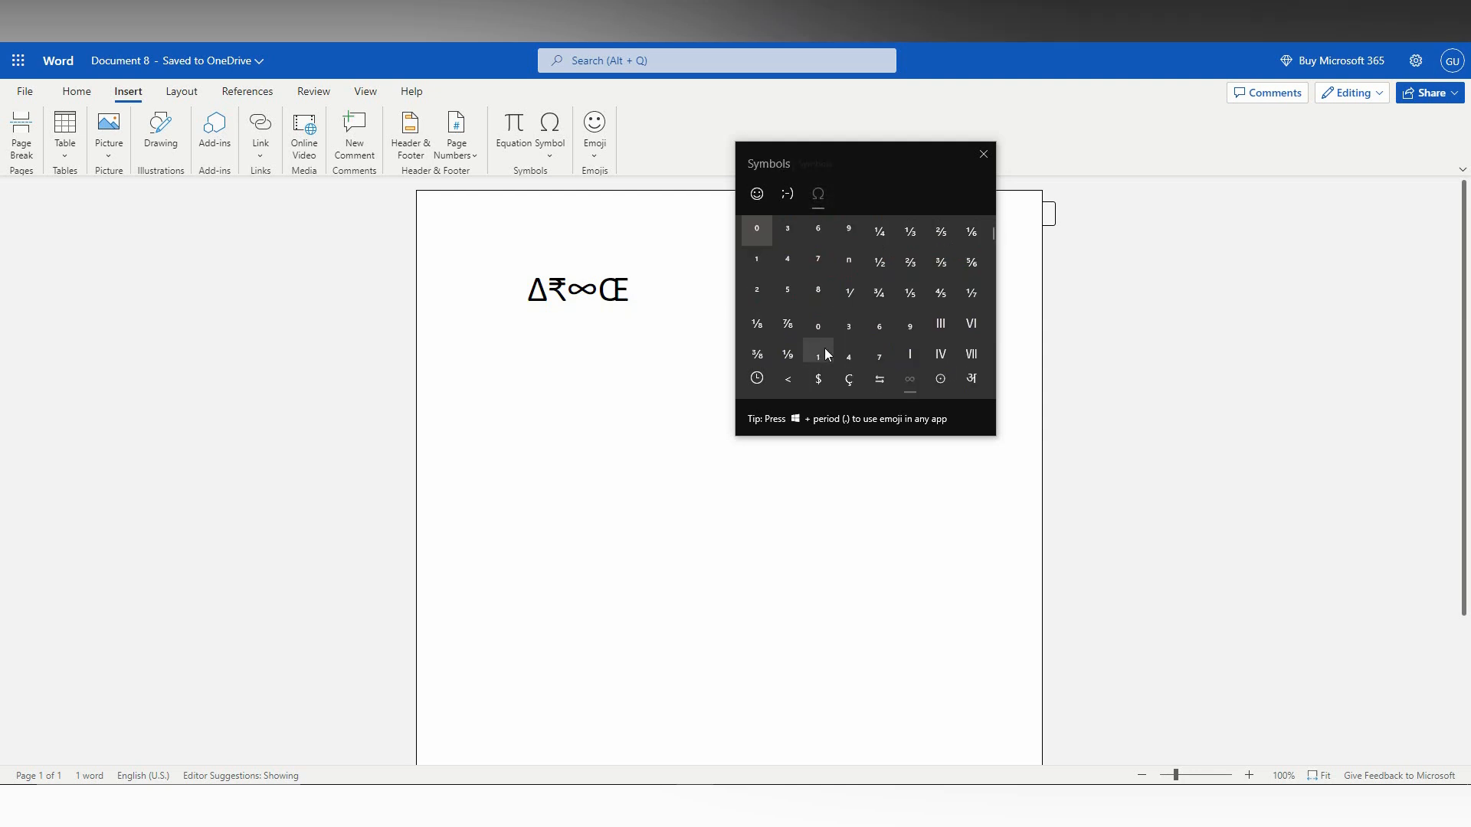
{"action": "mouse_move", "coordinate": [815, 377]}
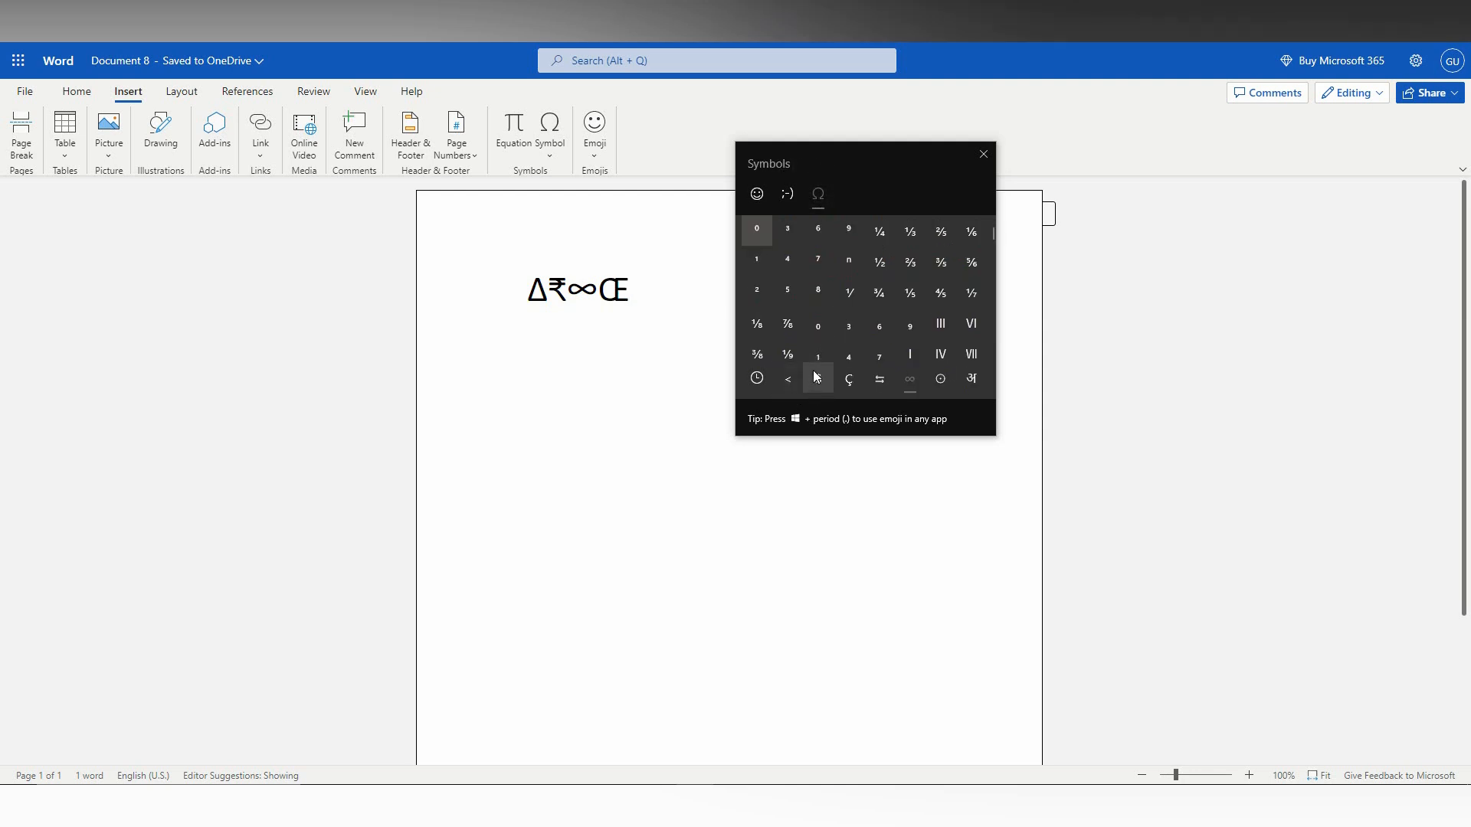
- Add ], ©, ®, ℗, ™ and currency signs from the panel's symbols list
{"action": "scroll", "scroll_direction": "down", "scroll_amount": 3}
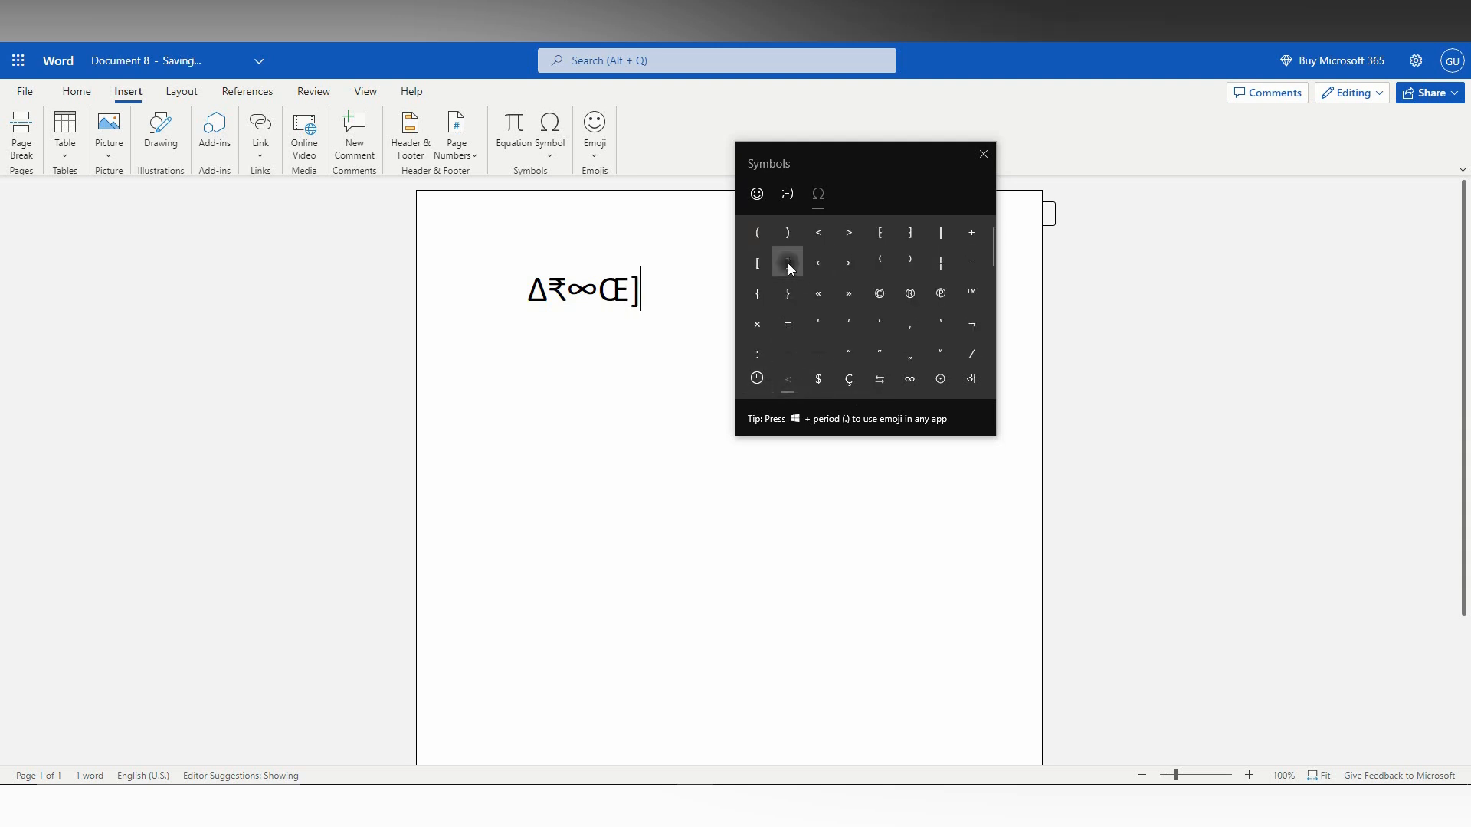
{"action": "left_click", "coordinate": [909, 292]}
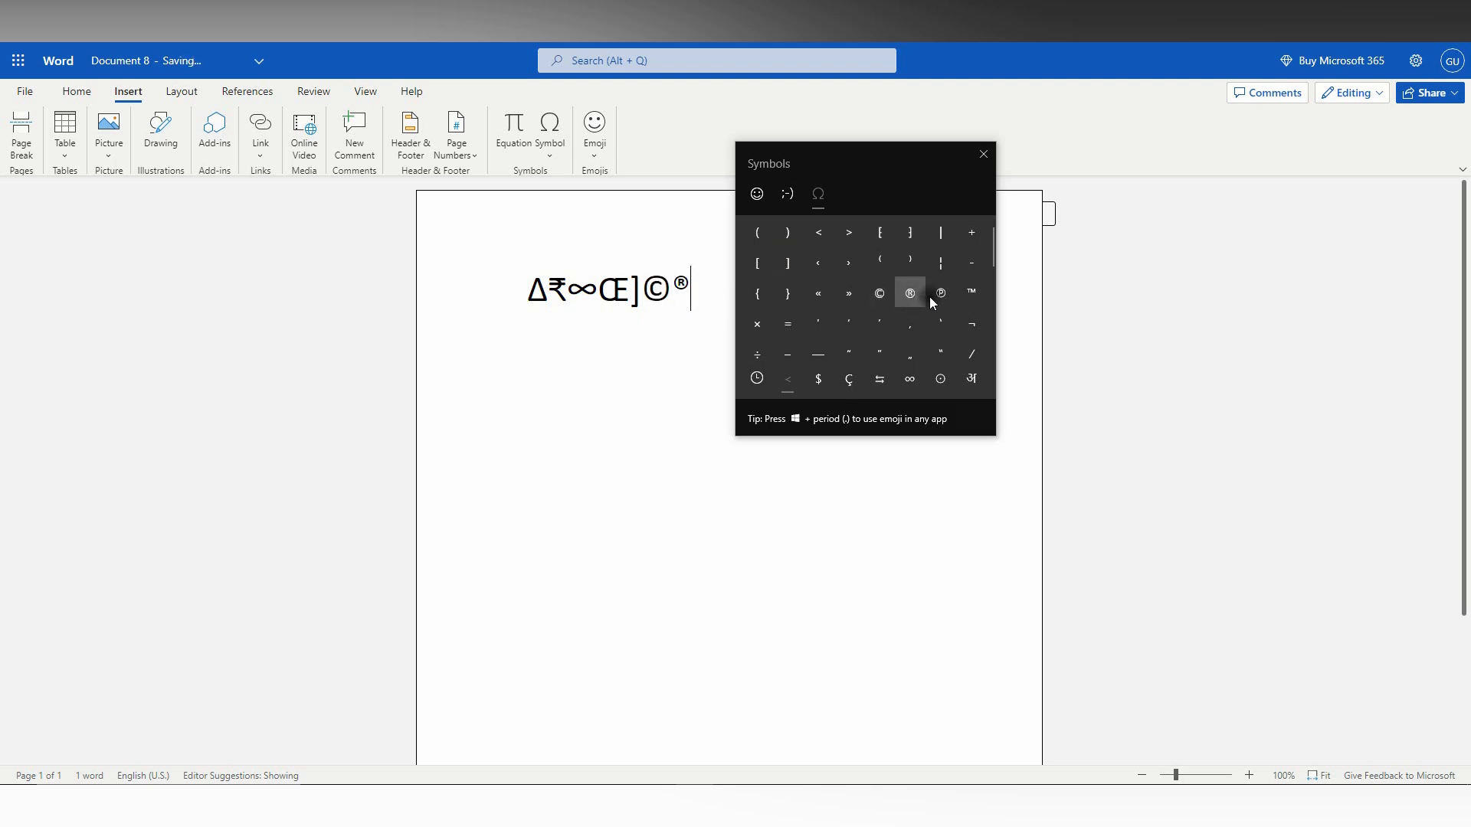
{"action": "left_click", "coordinate": [939, 293]}
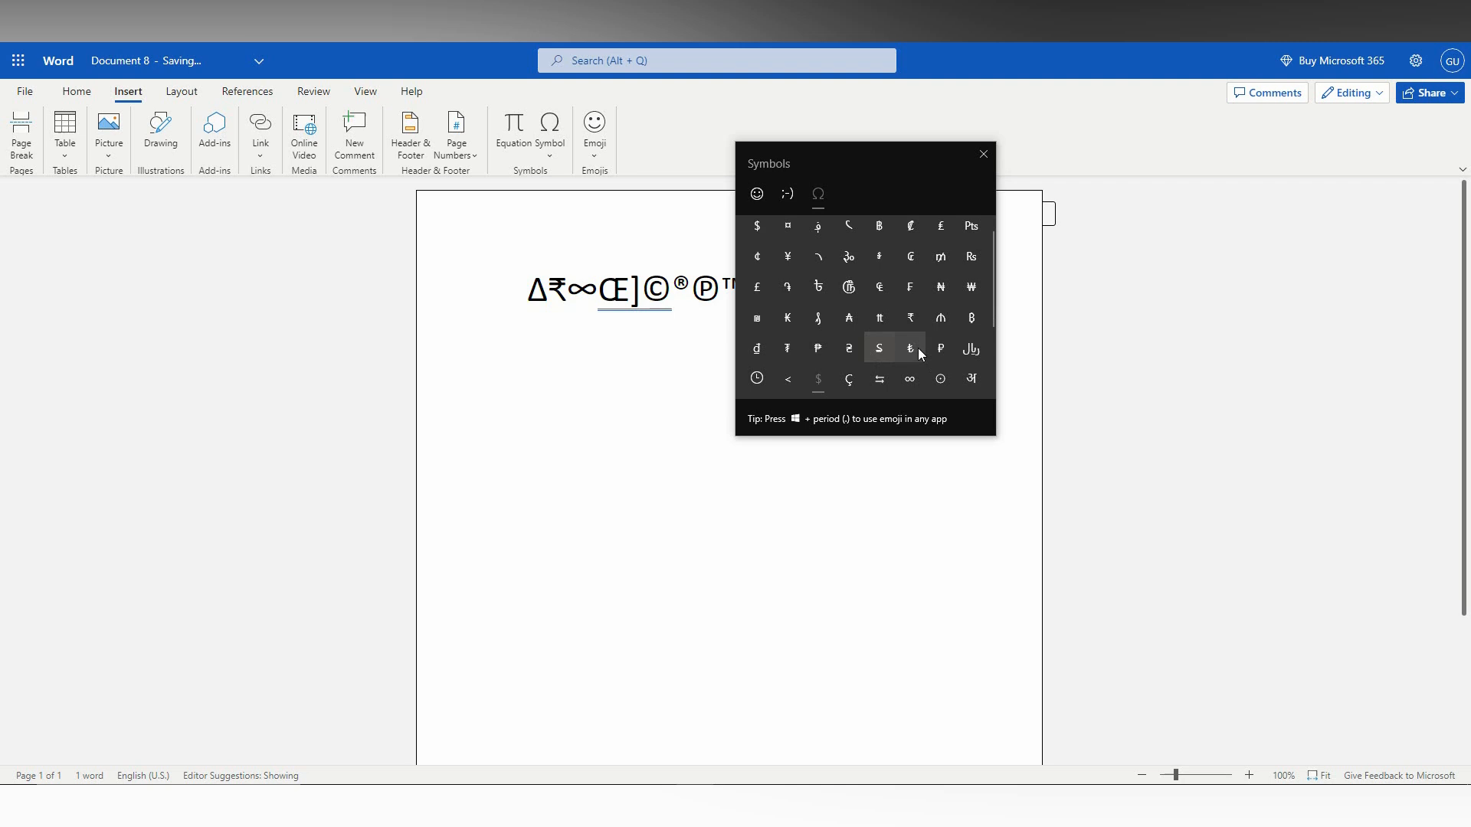
{"action": "scroll", "scroll_direction": "down", "scroll_amount": 3}
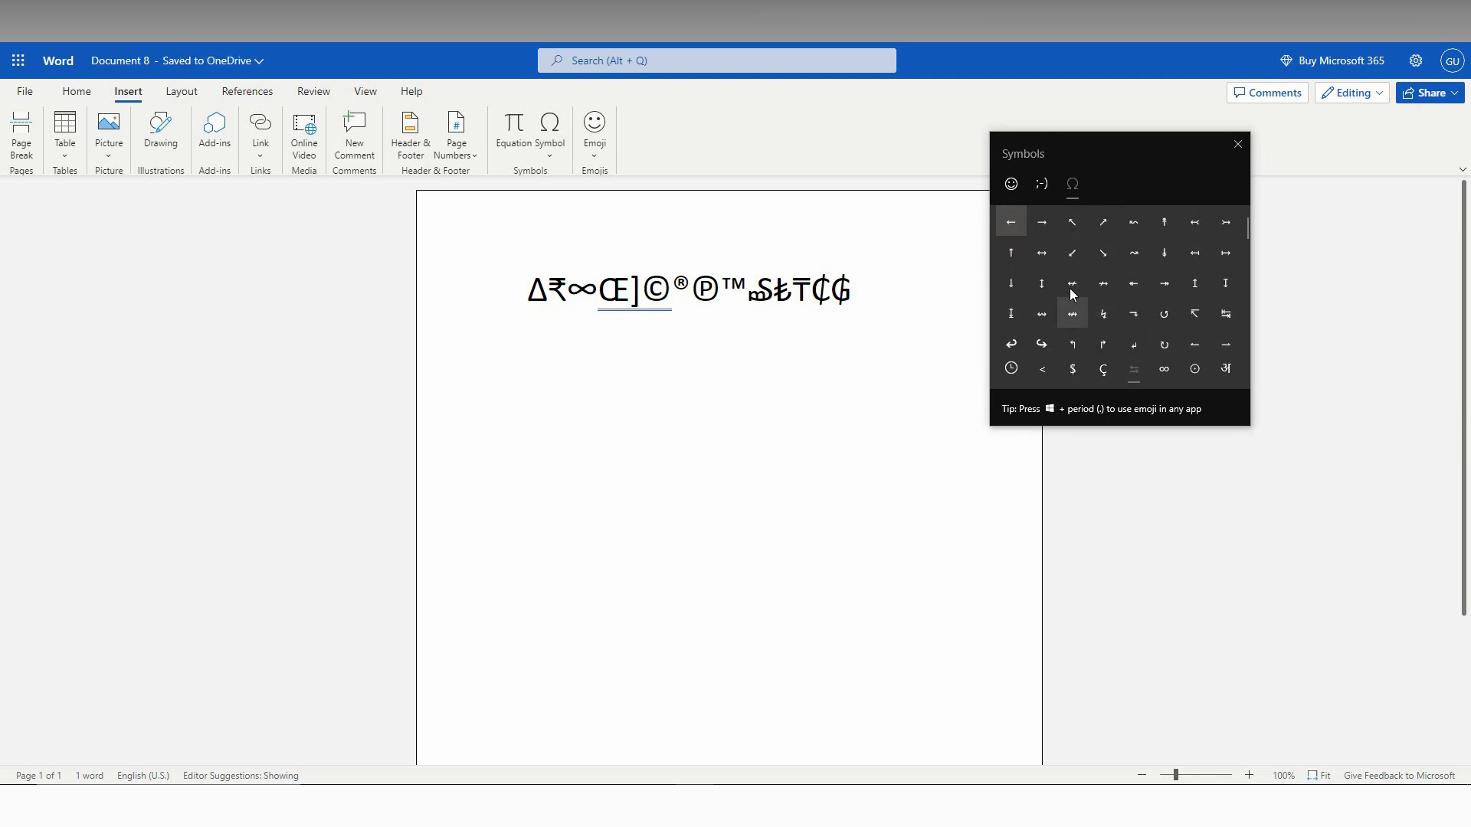
{"action": "mouse_move", "coordinate": [1025, 211]}
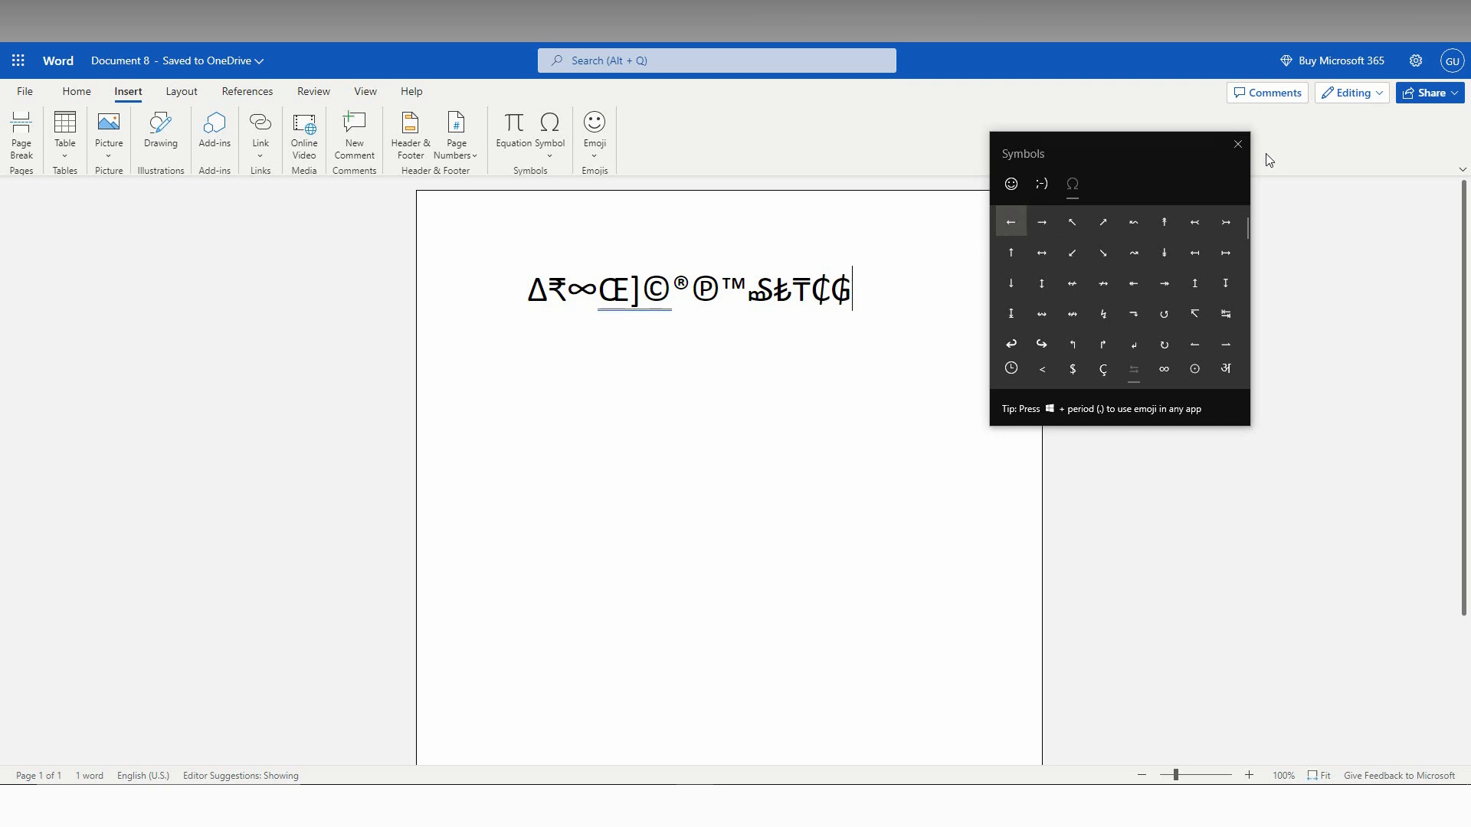
{"action": "mouse_move", "coordinate": [1173, 161]}
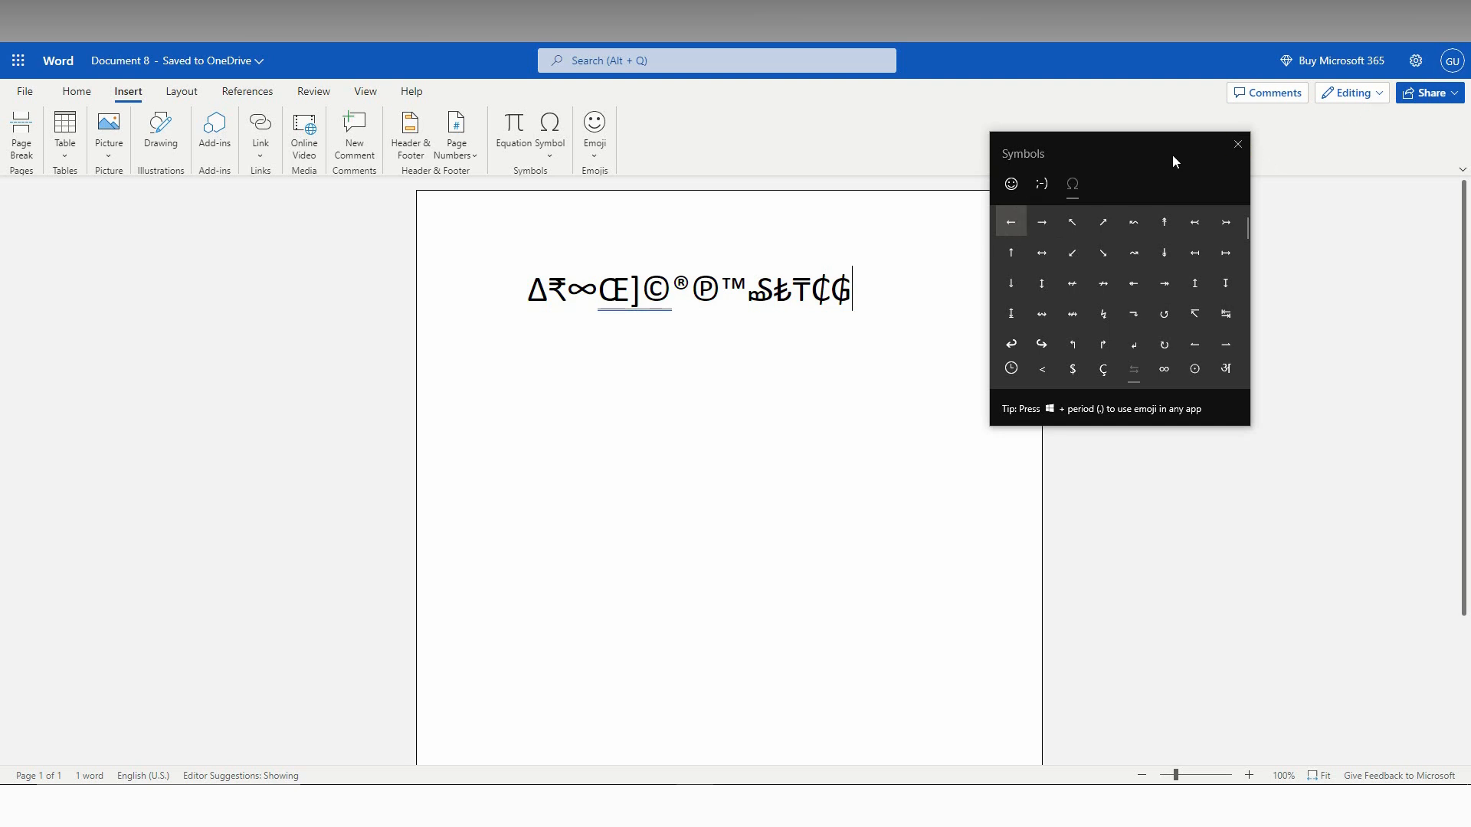